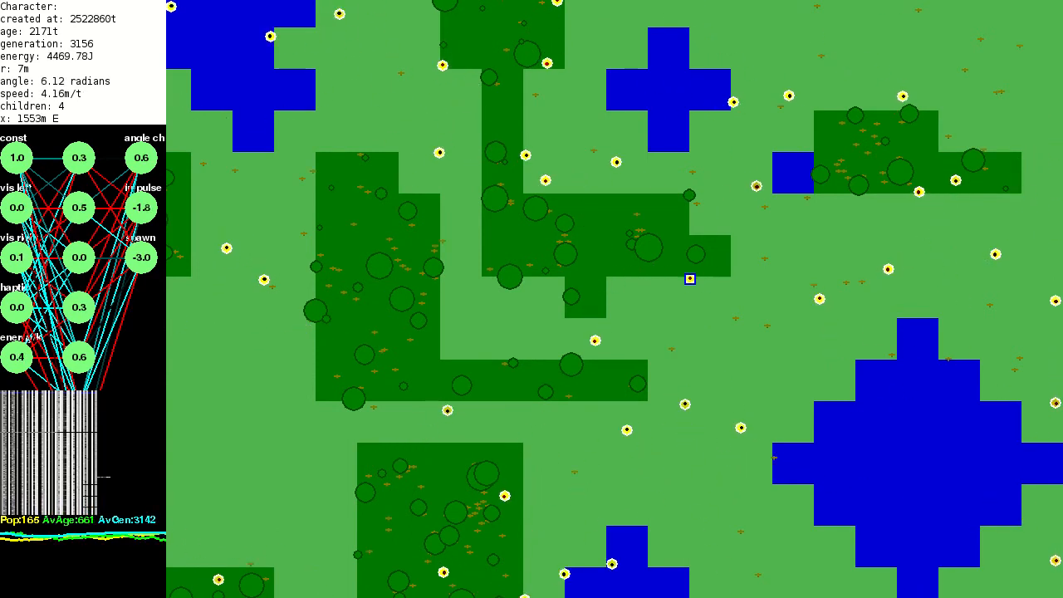
# Step: Enter 1, then 1.05, as the creature's energy input value
pyautogui.click(689, 278)
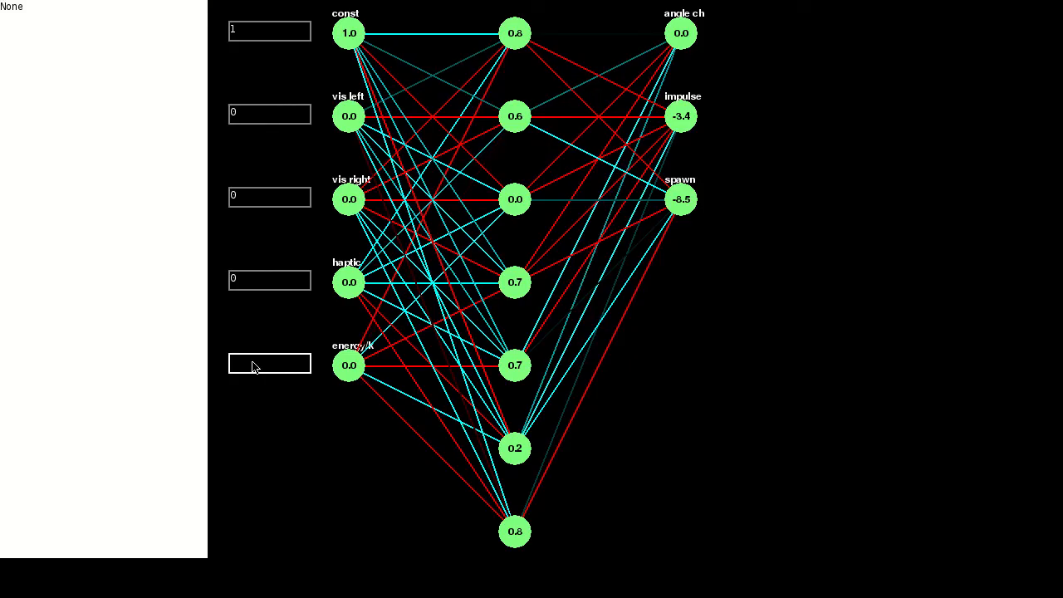
pyautogui.write('1')
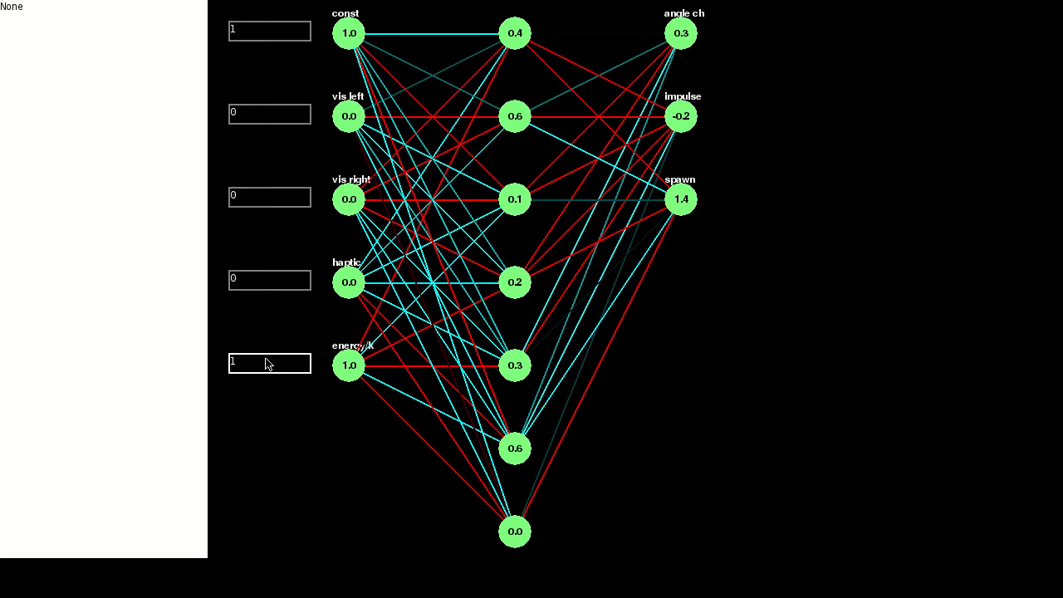
pyautogui.write('05')
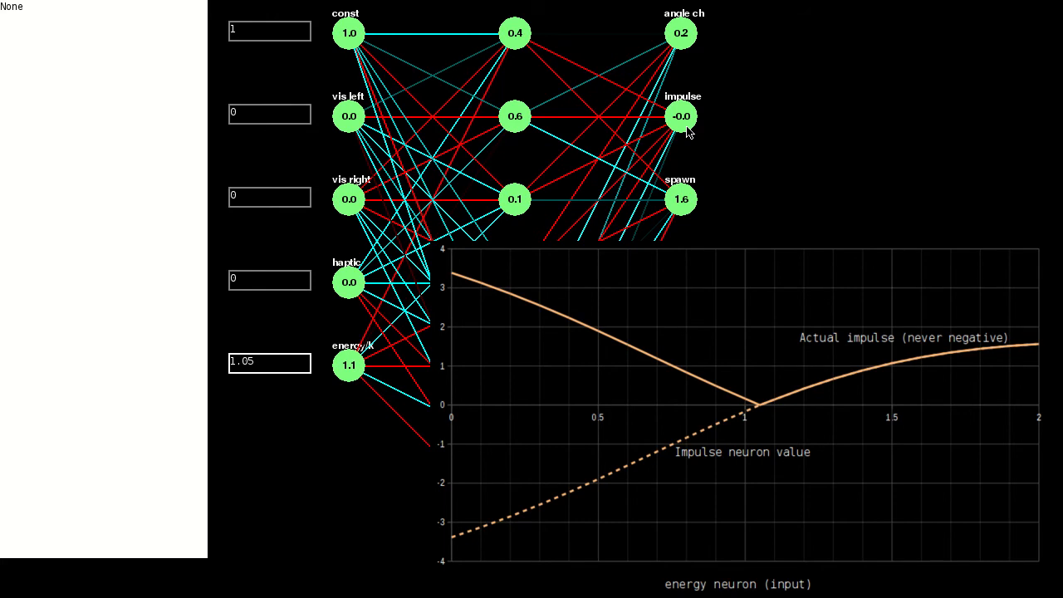
# Step: Inspect the impulse neuron's weights, then select the left vision input box
pyautogui.click(682, 116)
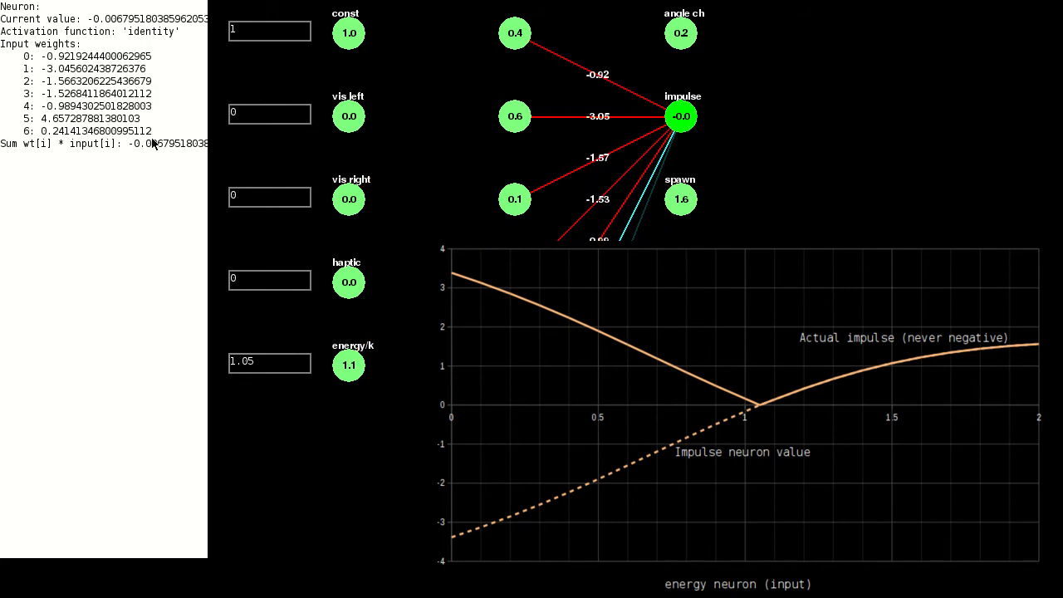
pyautogui.moveTo(158, 161)
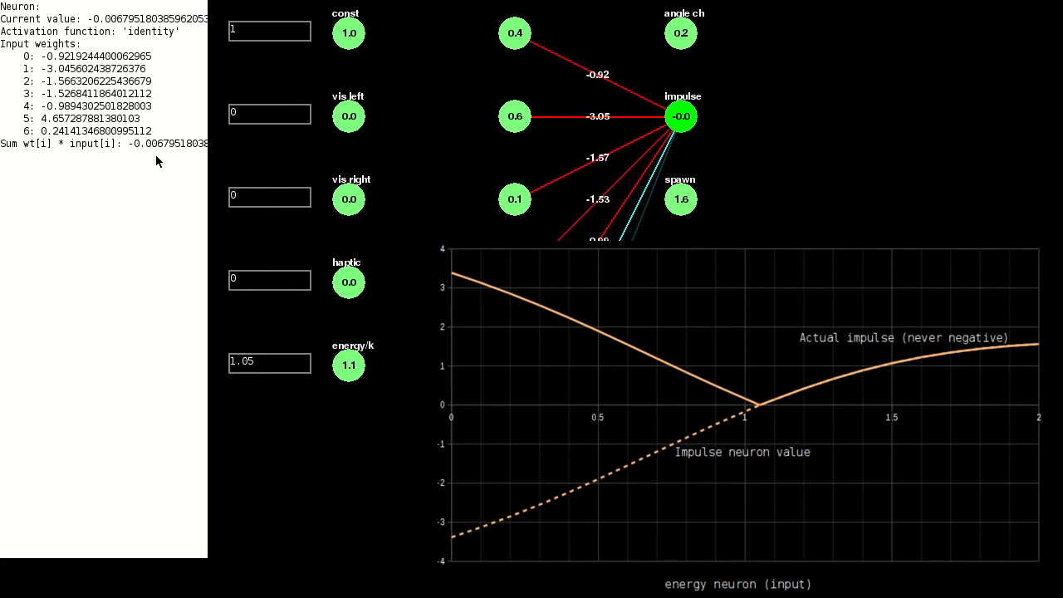
pyautogui.moveTo(307, 400)
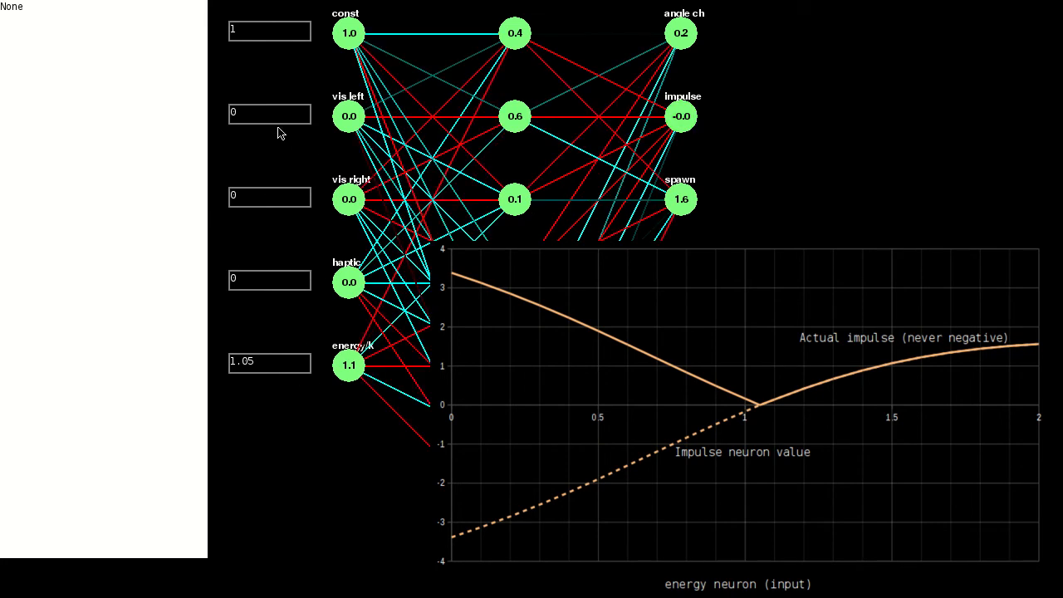
pyautogui.click(269, 363)
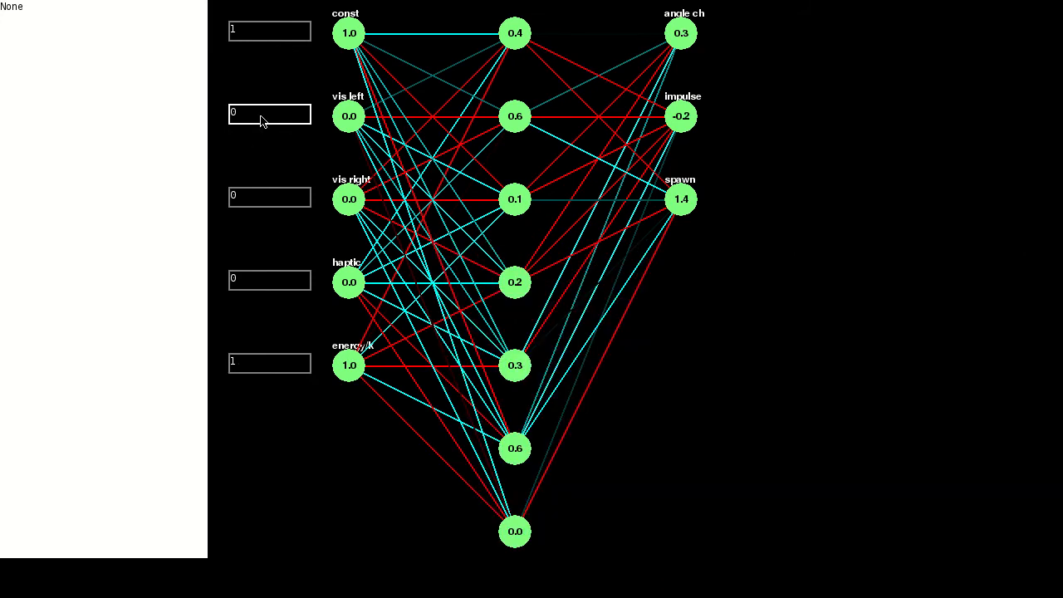
# Step: Try vision input values 0.1 and 0.5, ending with 1 for both left and right
pyautogui.write('0.1')
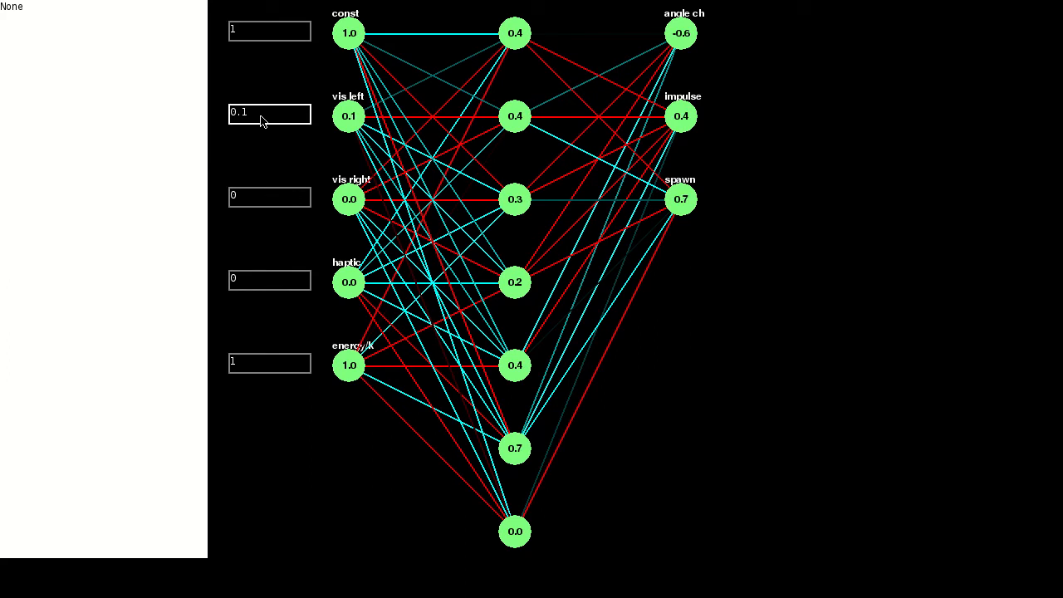
pyautogui.moveTo(694, 42)
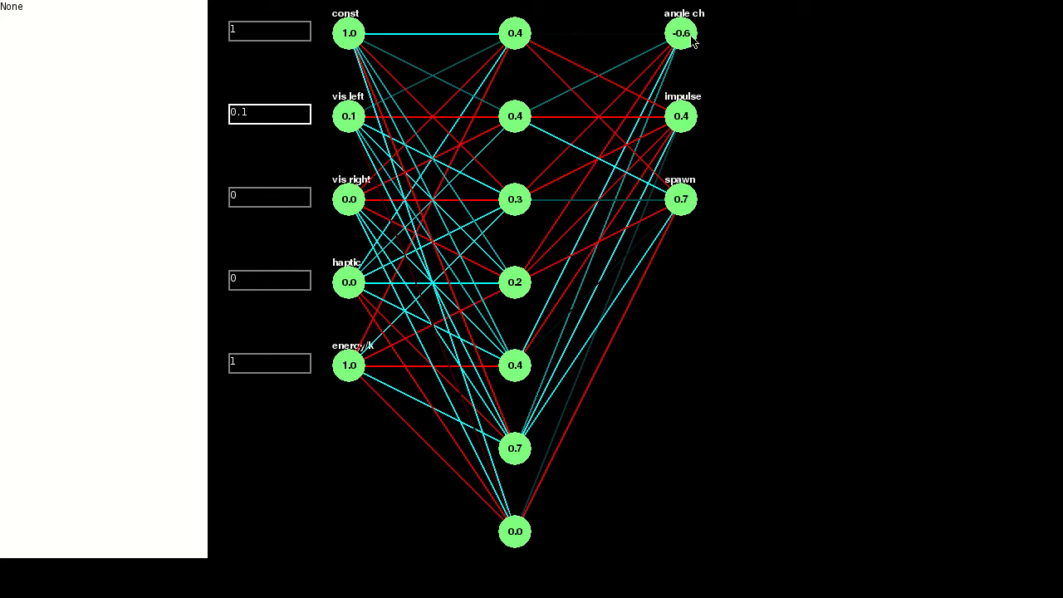
pyautogui.click(681, 33)
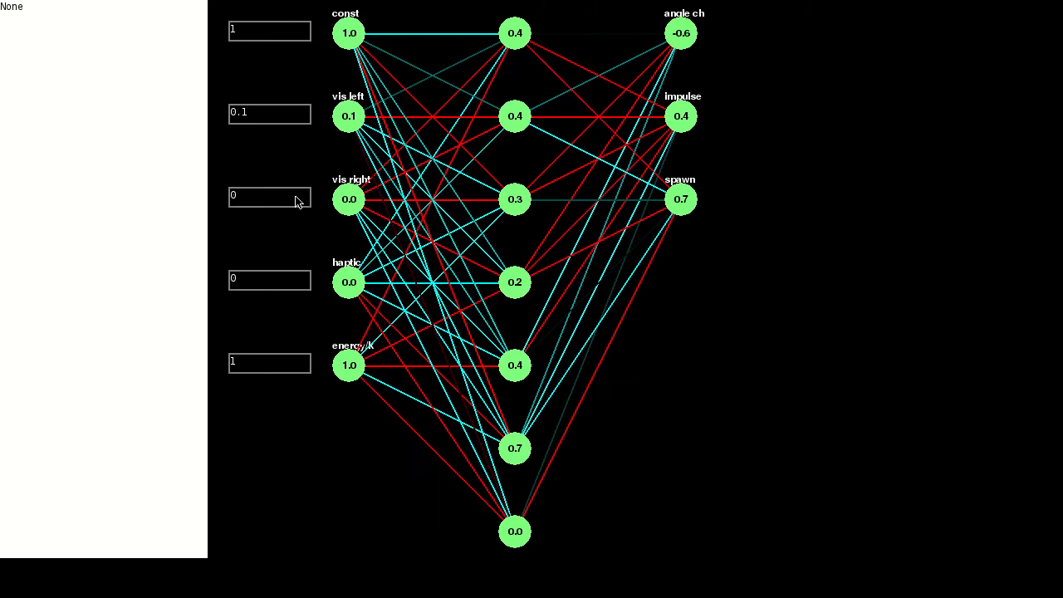
pyautogui.write('0.1')
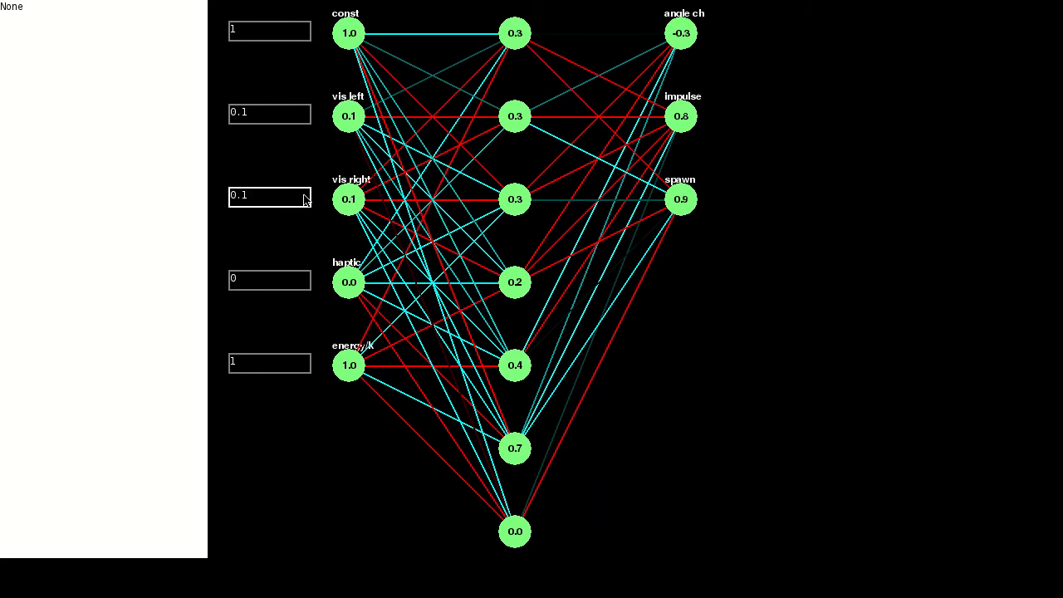
pyautogui.moveTo(655, 54)
pyautogui.write('0.5')
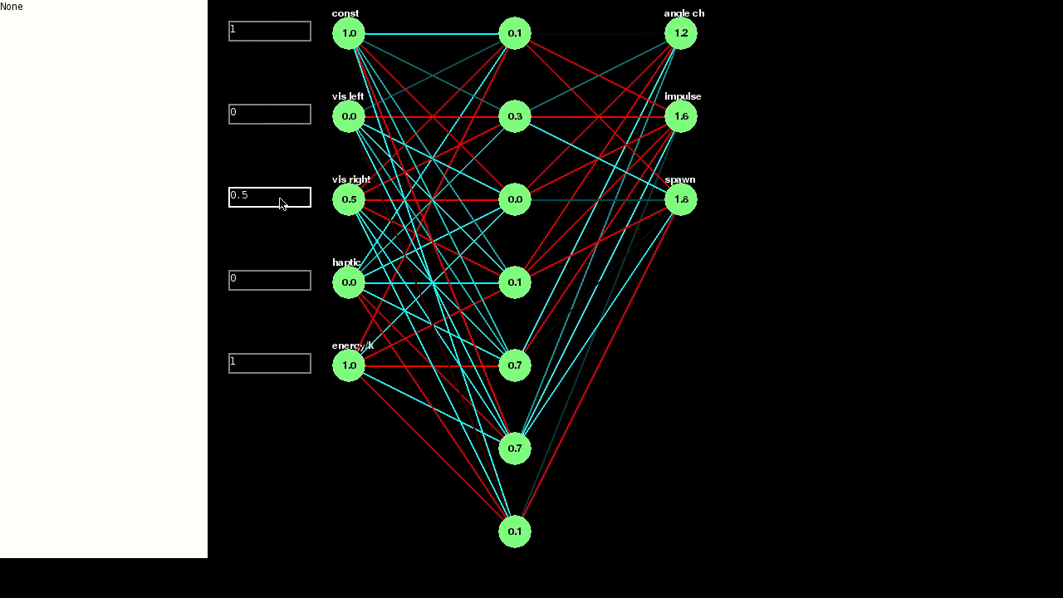
pyautogui.write('2')
pyautogui.click(270, 115)
pyautogui.write('1')
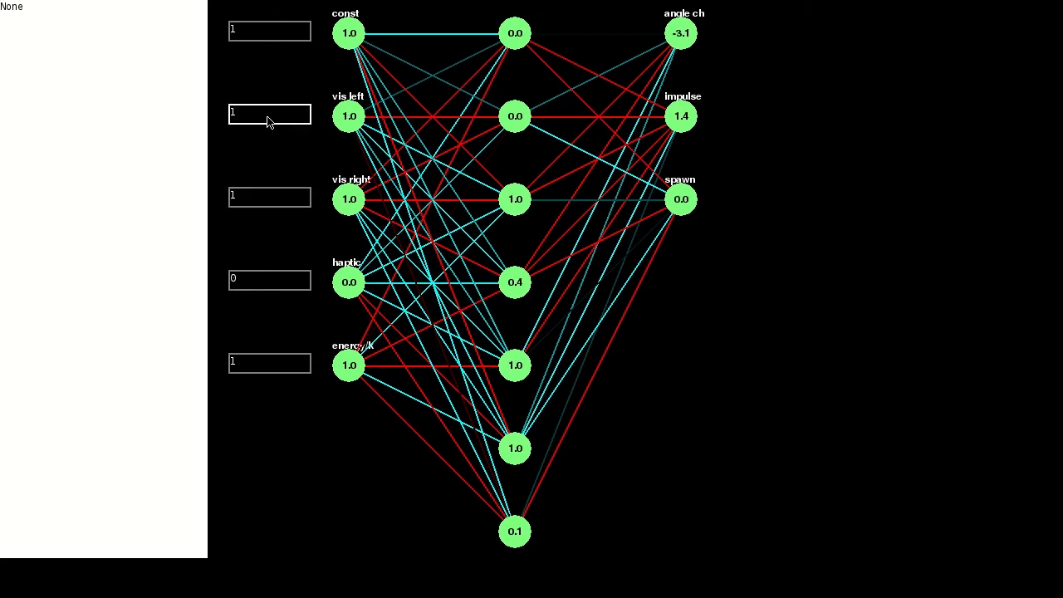
# Step: Open the angle-change neuron's details showing value -3.14 and seven input weights
pyautogui.click(681, 33)
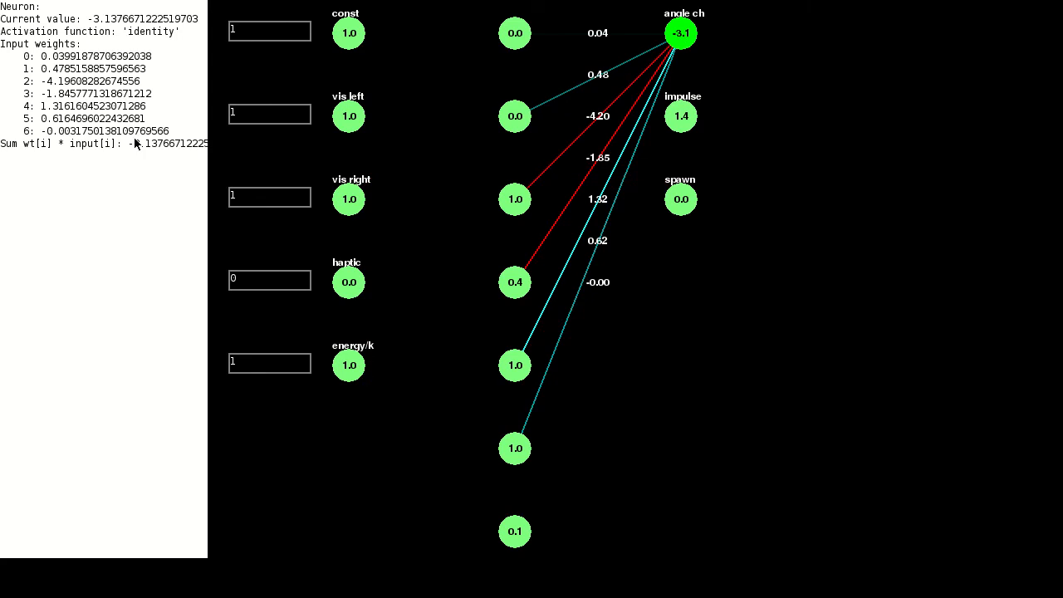
pyautogui.moveTo(164, 160)
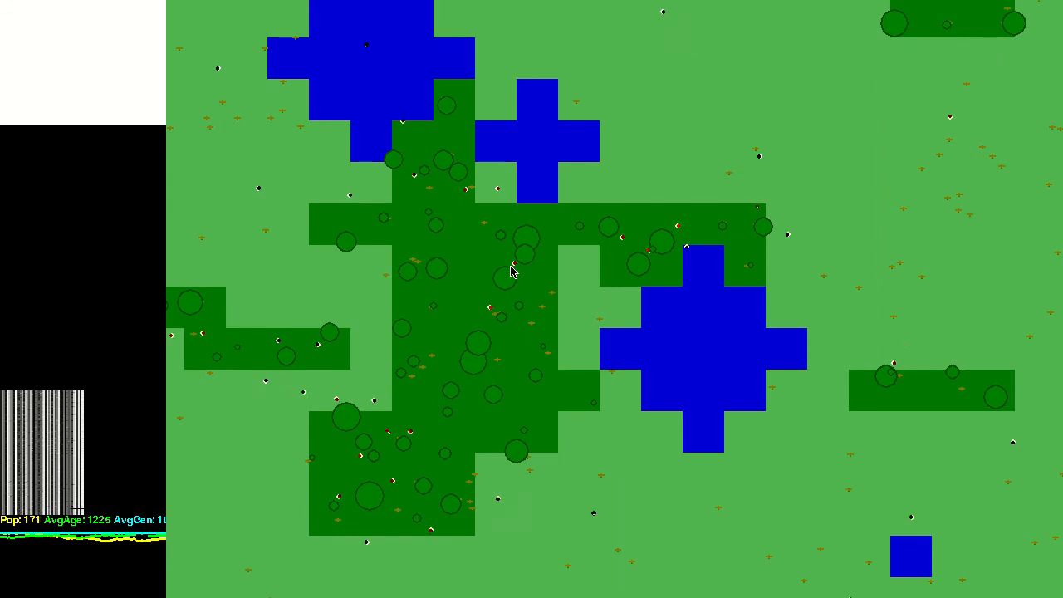
# Step: Select a creature on the map to show its generation 1103 stats and network
pyautogui.click(512, 266)
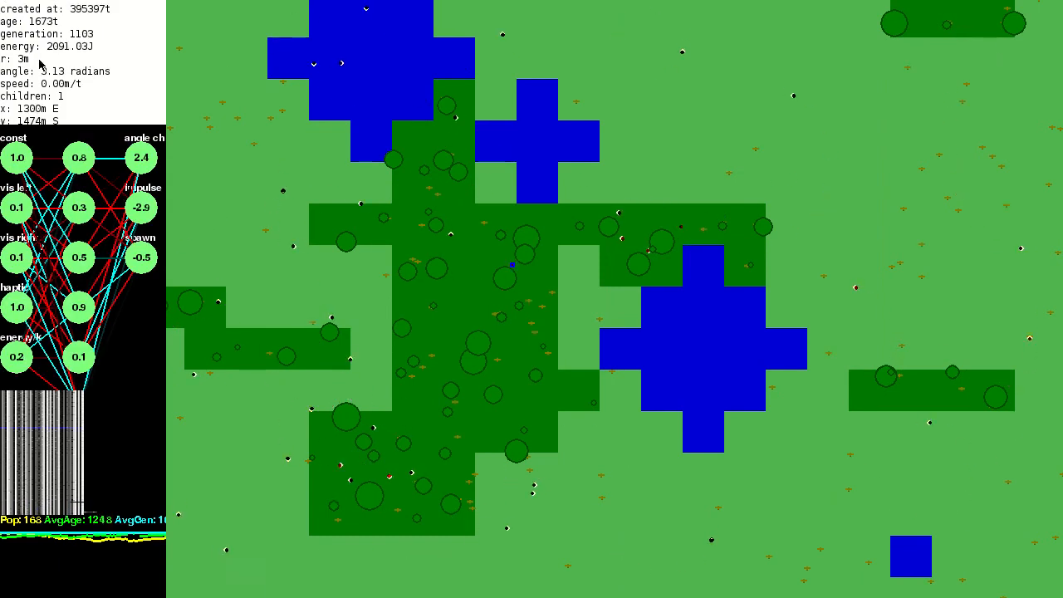